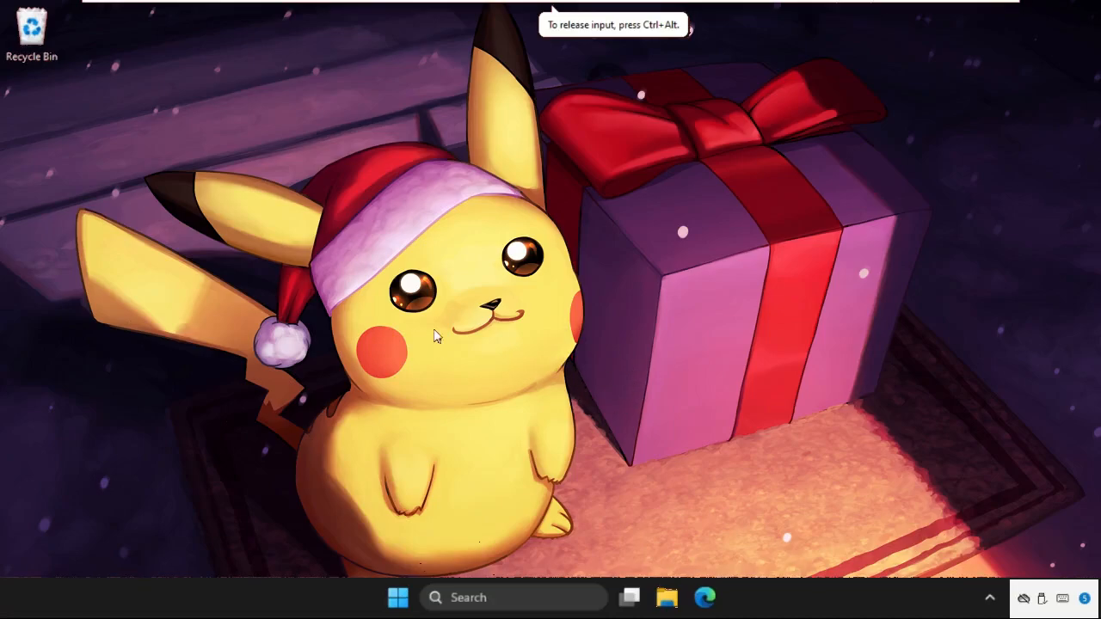
{"action": "mouse_move", "coordinate": [450, 268]}
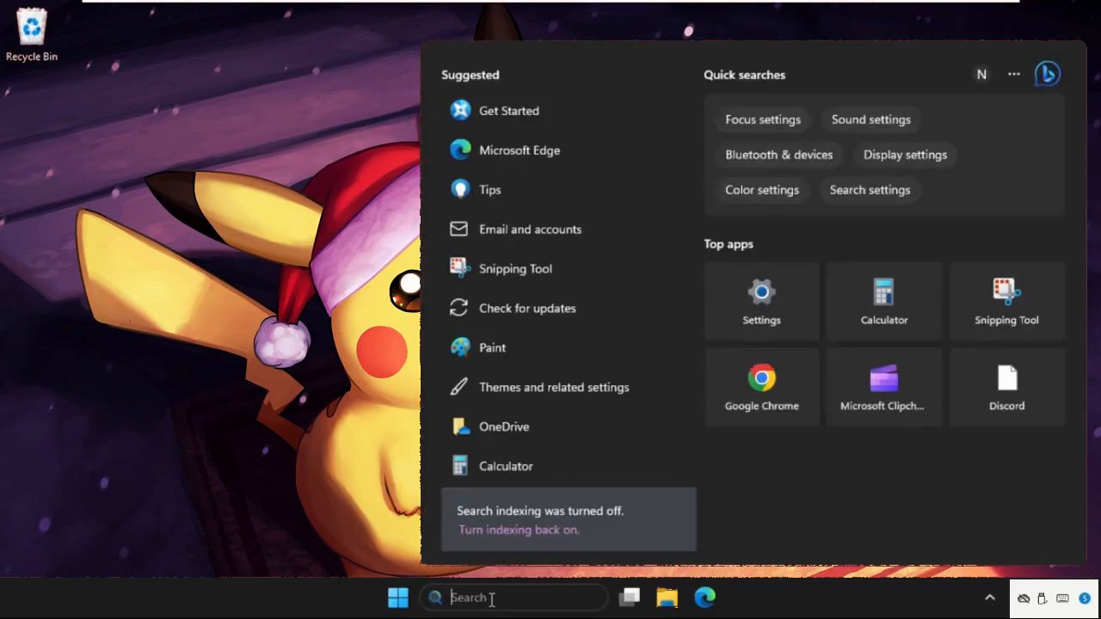
Search Windows for 'services' to launch the Services console
{"action": "type", "text": "services"}
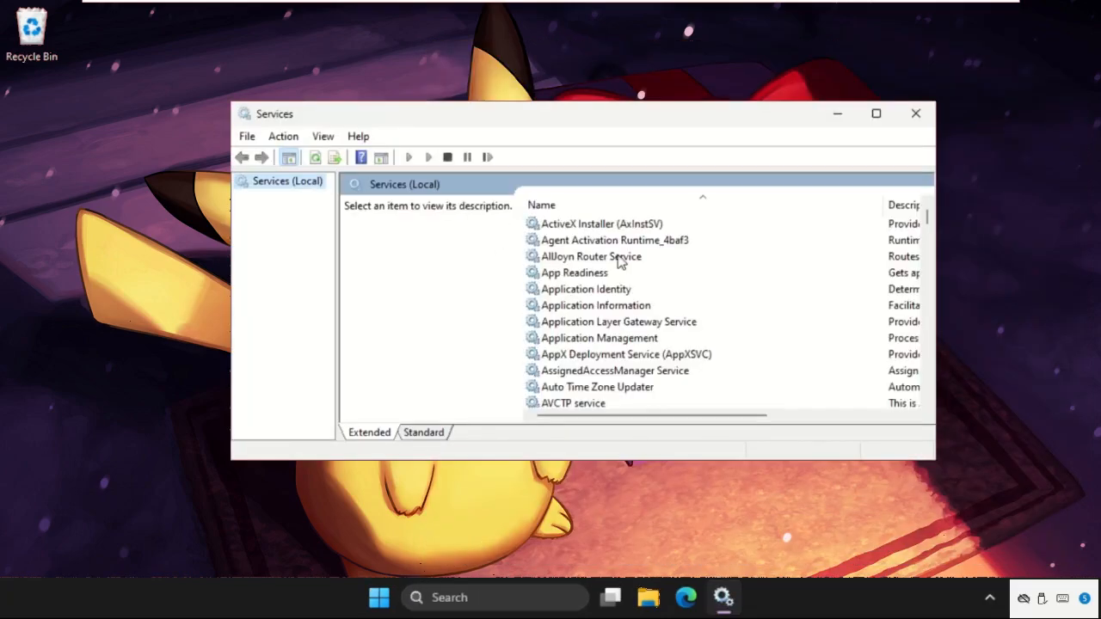
{"action": "mouse_move", "coordinate": [571, 325]}
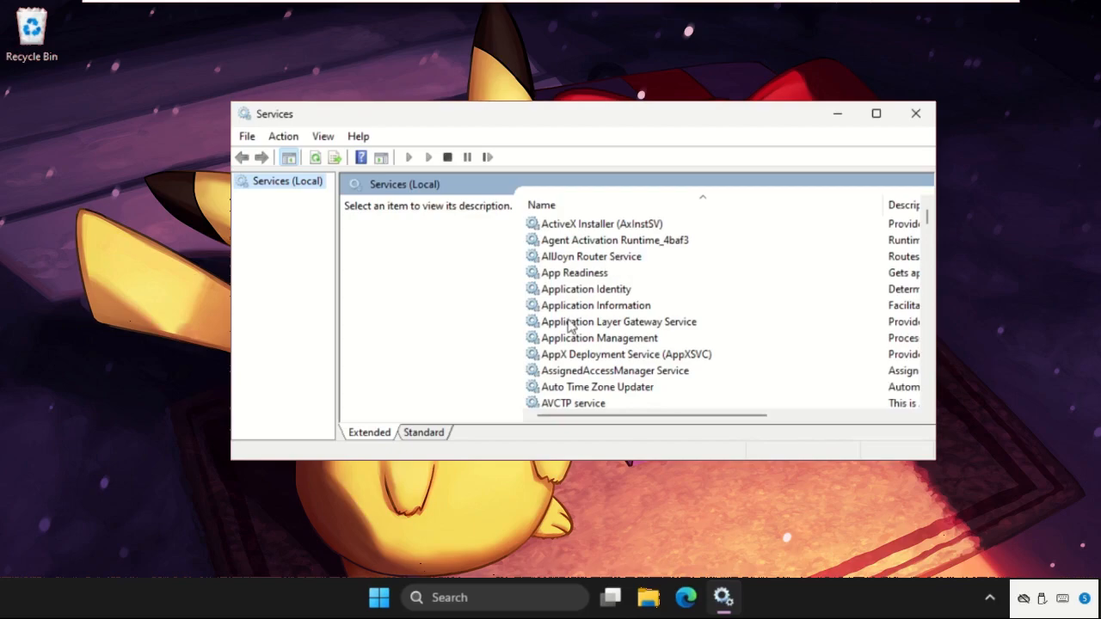
Select the Bluetooth Audio Gateway Service in the Services list
{"action": "left_click", "coordinate": [617, 322]}
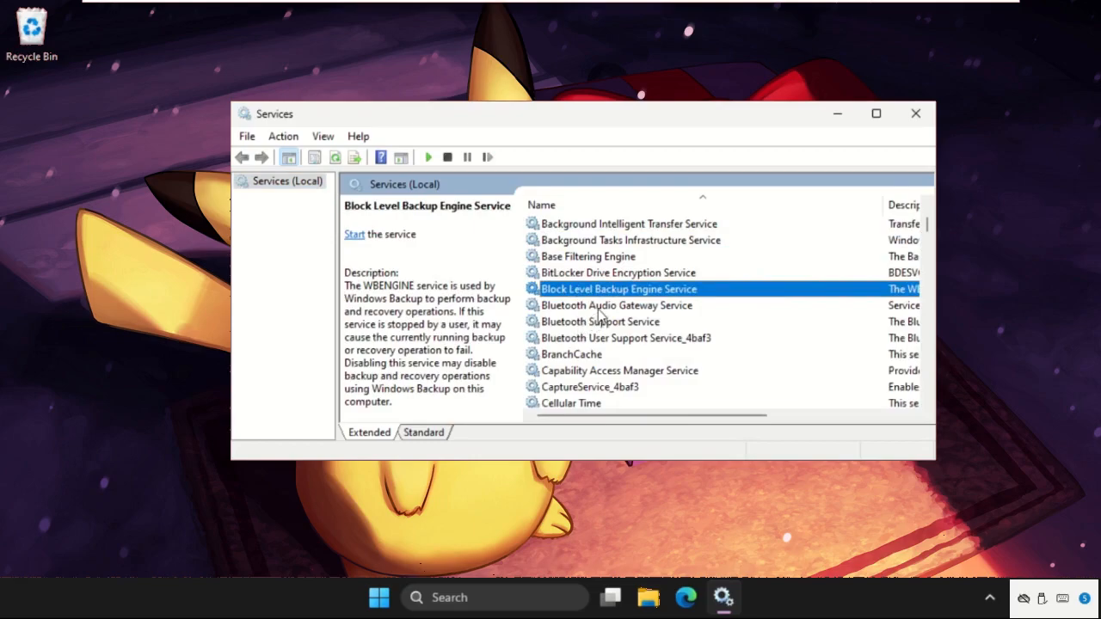
{"action": "left_click", "coordinate": [615, 306]}
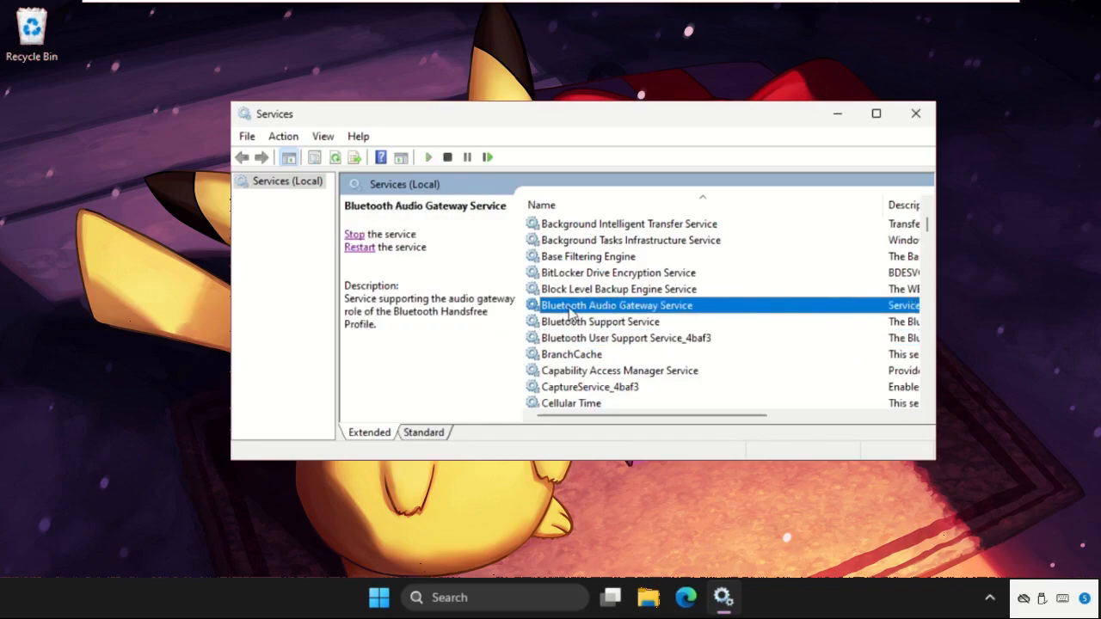
Set the Bluetooth Audio Gateway Service startup type to Automatic and confirm
{"action": "double_click", "coordinate": [616, 306]}
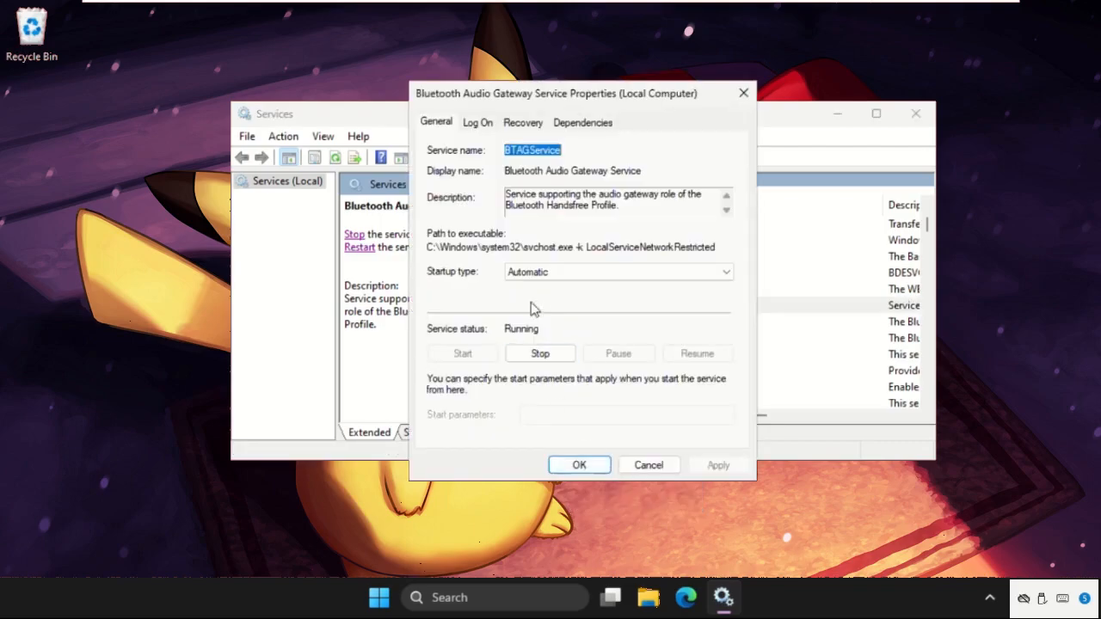
{"action": "left_click", "coordinate": [726, 272]}
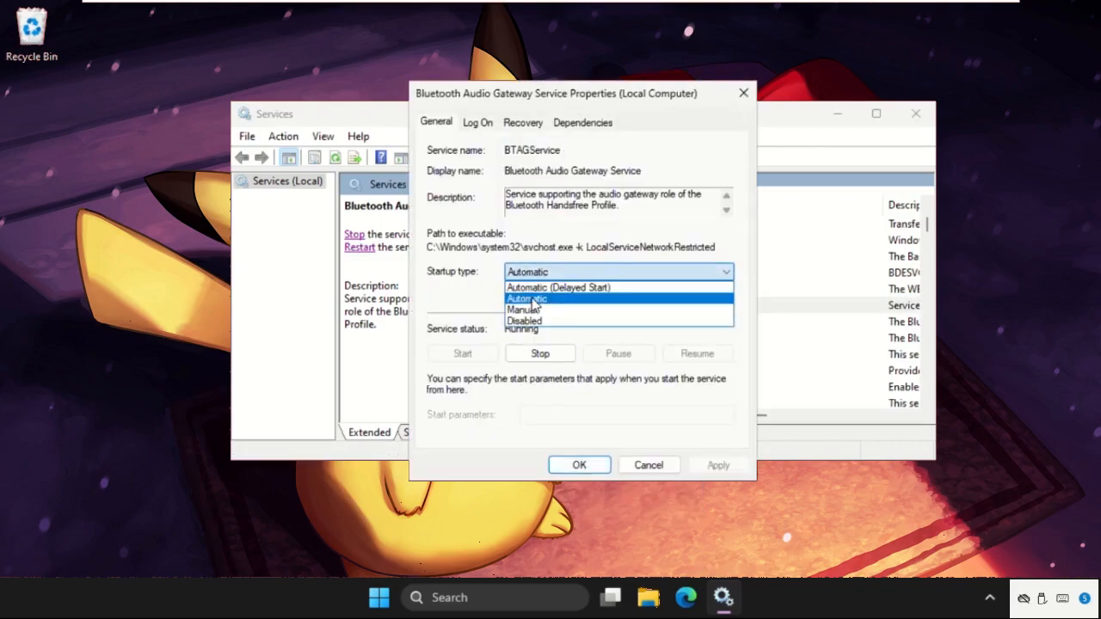
{"action": "left_click", "coordinate": [526, 299]}
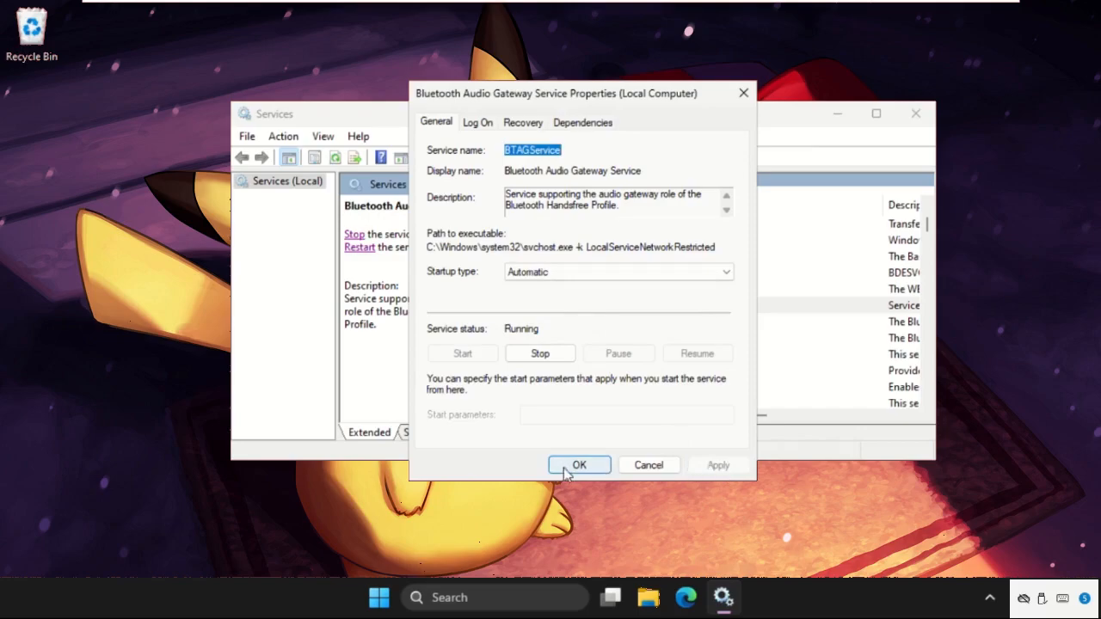
{"action": "left_click", "coordinate": [578, 464]}
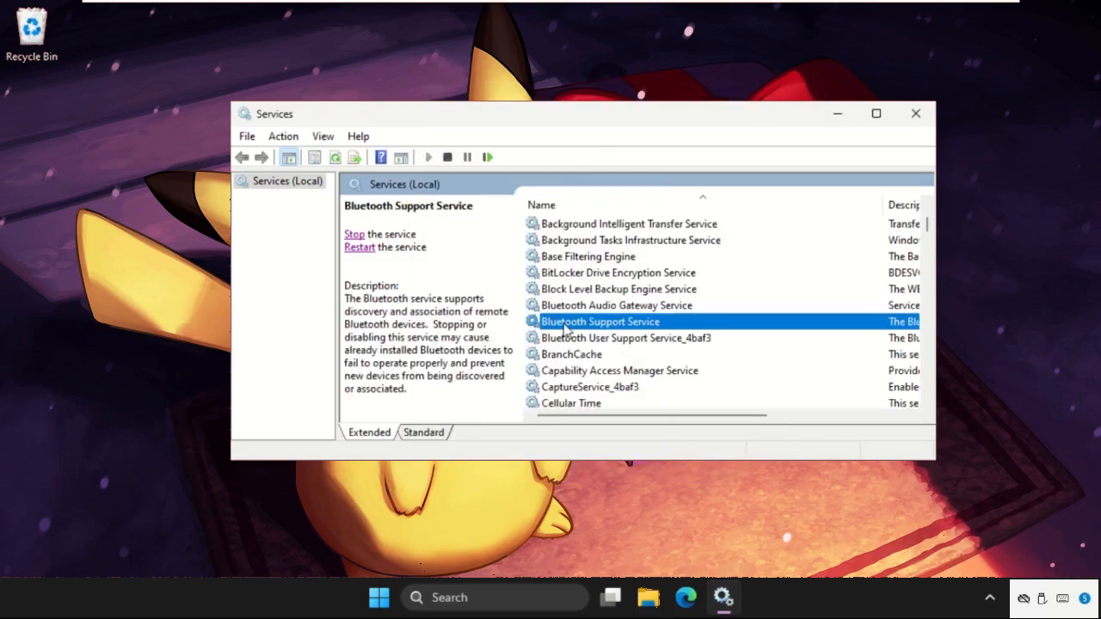
Set the Bluetooth Support Service startup type to Automatic and confirm
{"action": "double_click", "coordinate": [600, 322]}
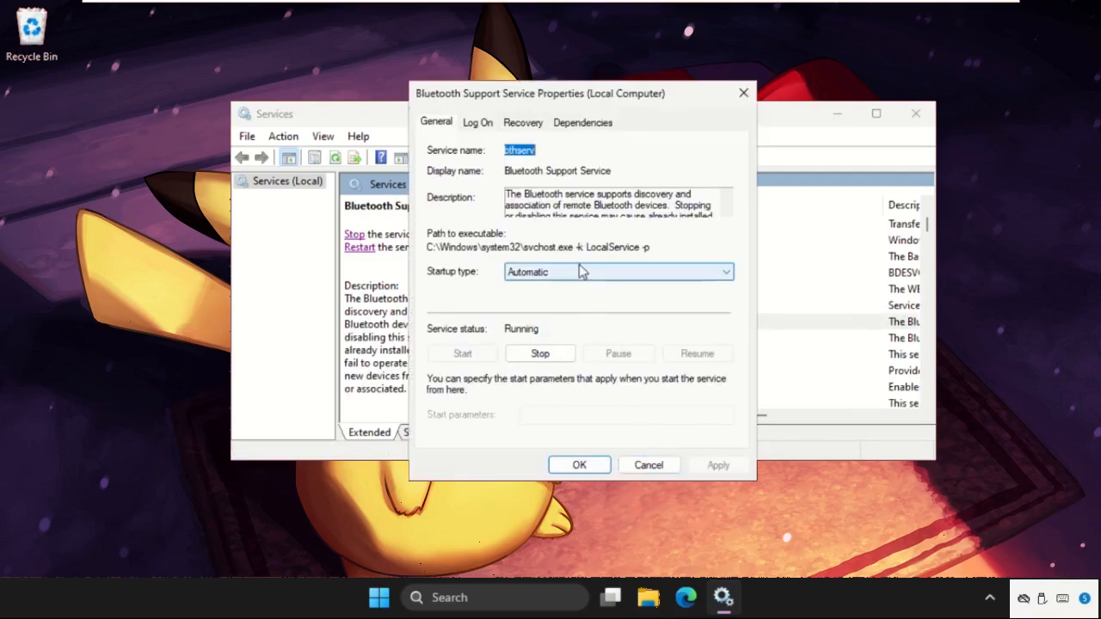
{"action": "left_click", "coordinate": [726, 271]}
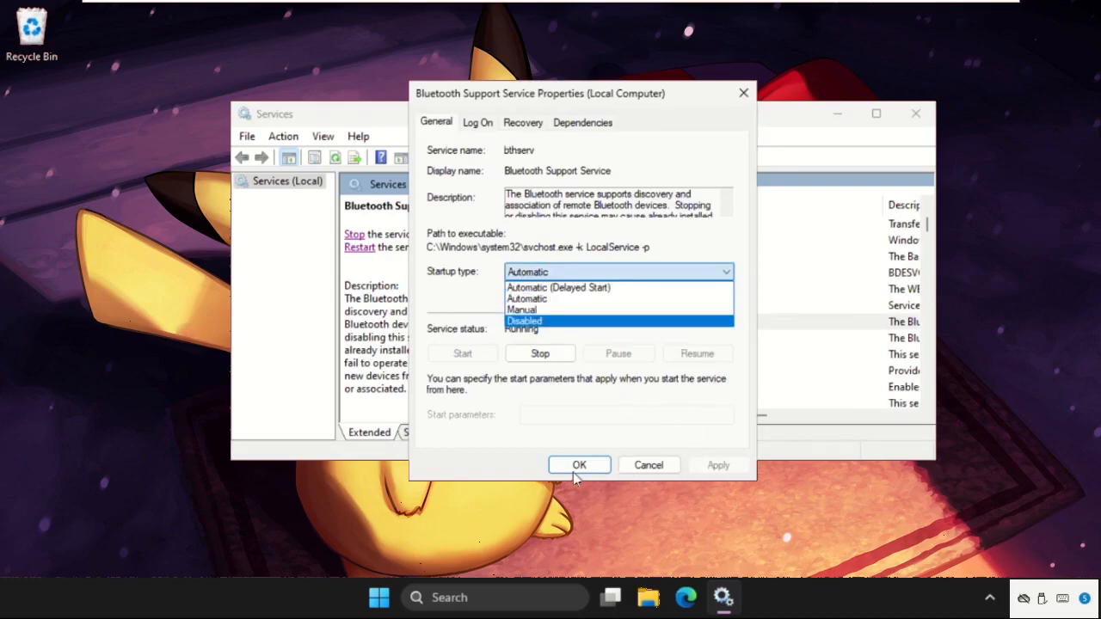
{"action": "left_click", "coordinate": [578, 465]}
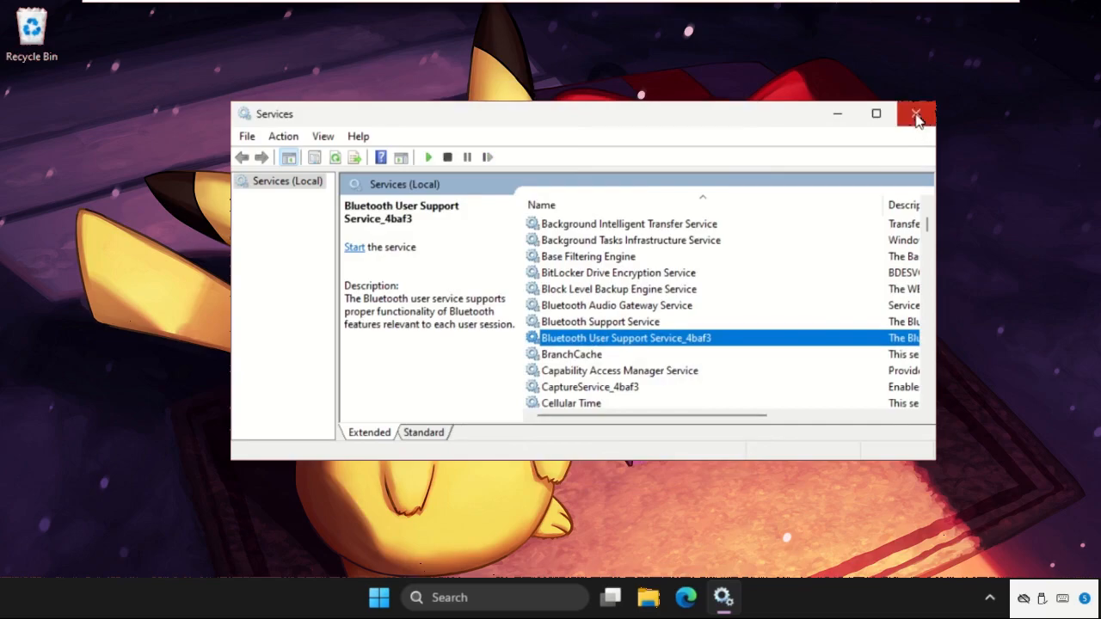
Close Services and search Windows for 'device Manager'
{"action": "left_click", "coordinate": [396, 597]}
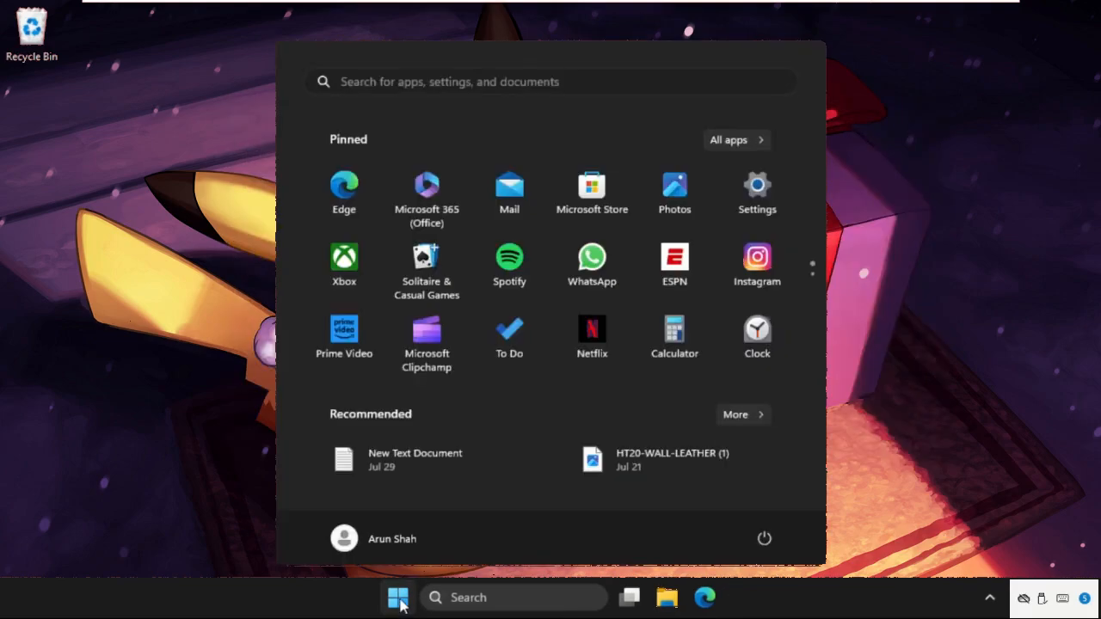
{"action": "left_click", "coordinate": [512, 597]}
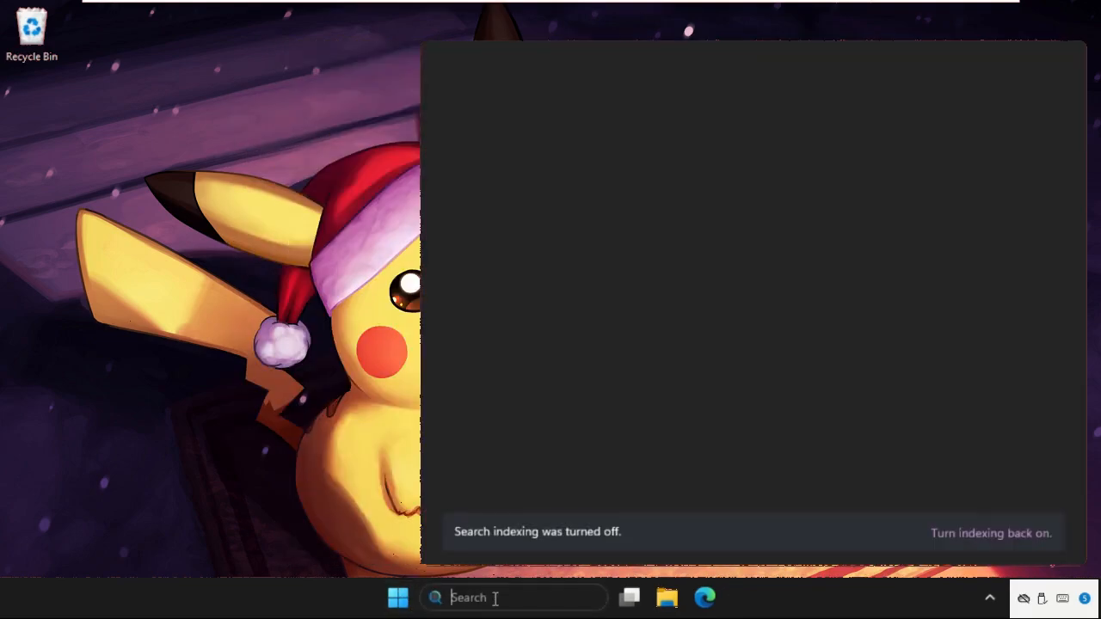
{"action": "type", "text": "device Manager"}
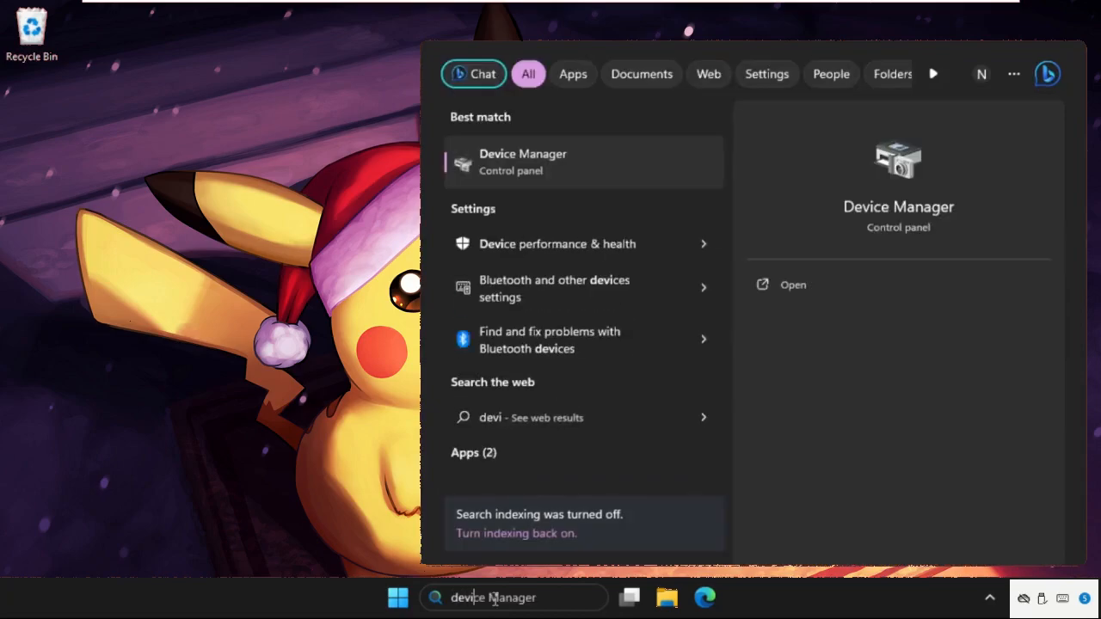
Launch Device Manager and expand the Disk drives category
{"action": "left_click", "coordinate": [523, 162]}
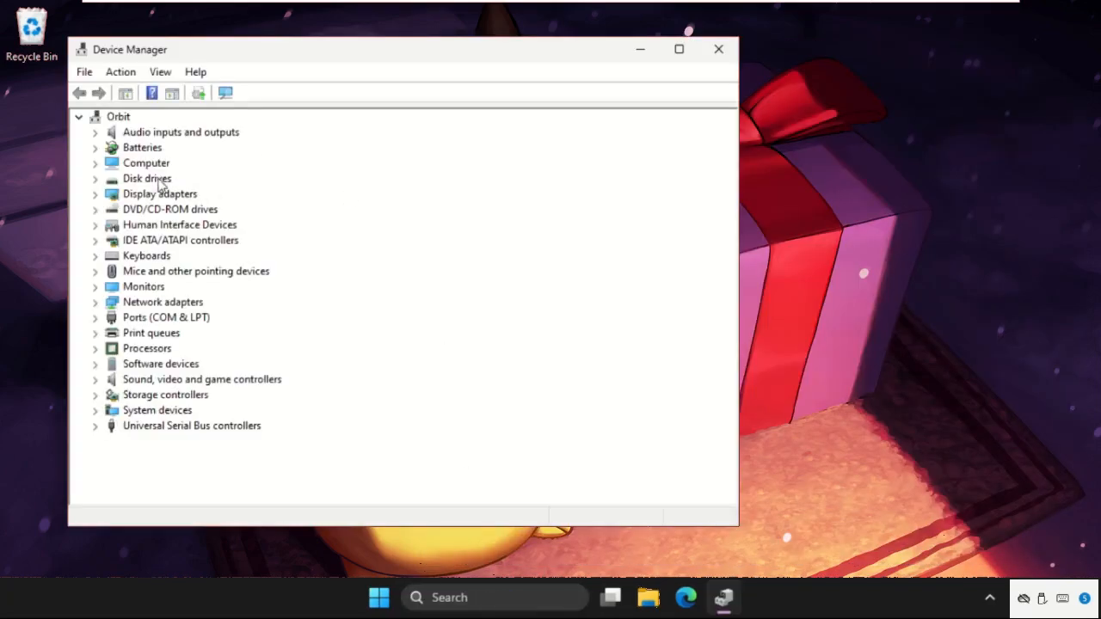
{"action": "mouse_move", "coordinate": [169, 265]}
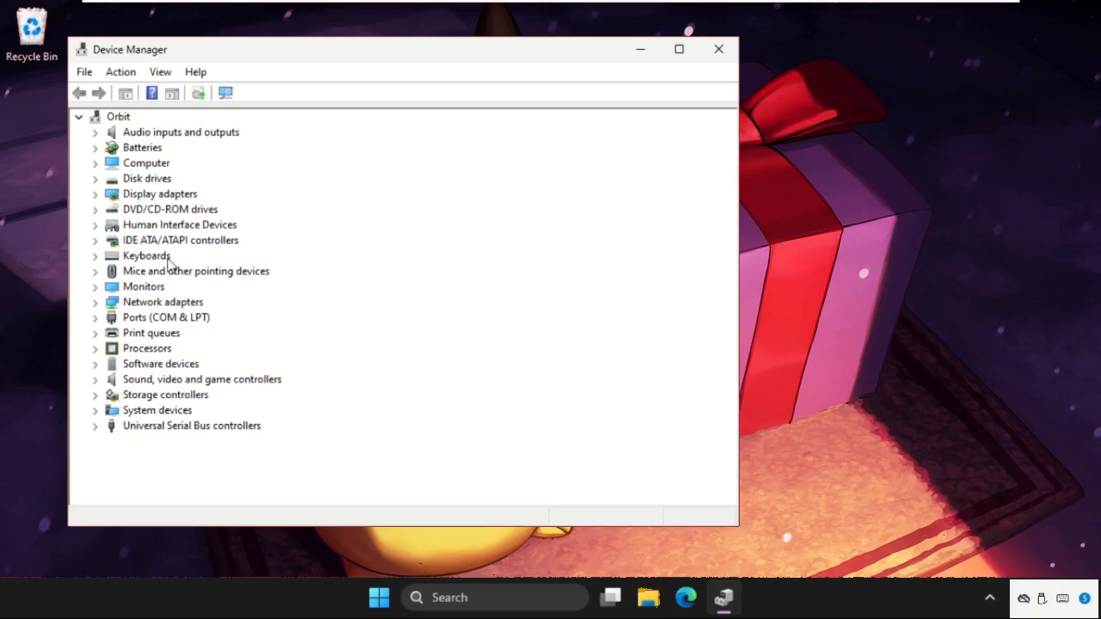
{"action": "mouse_move", "coordinate": [129, 222]}
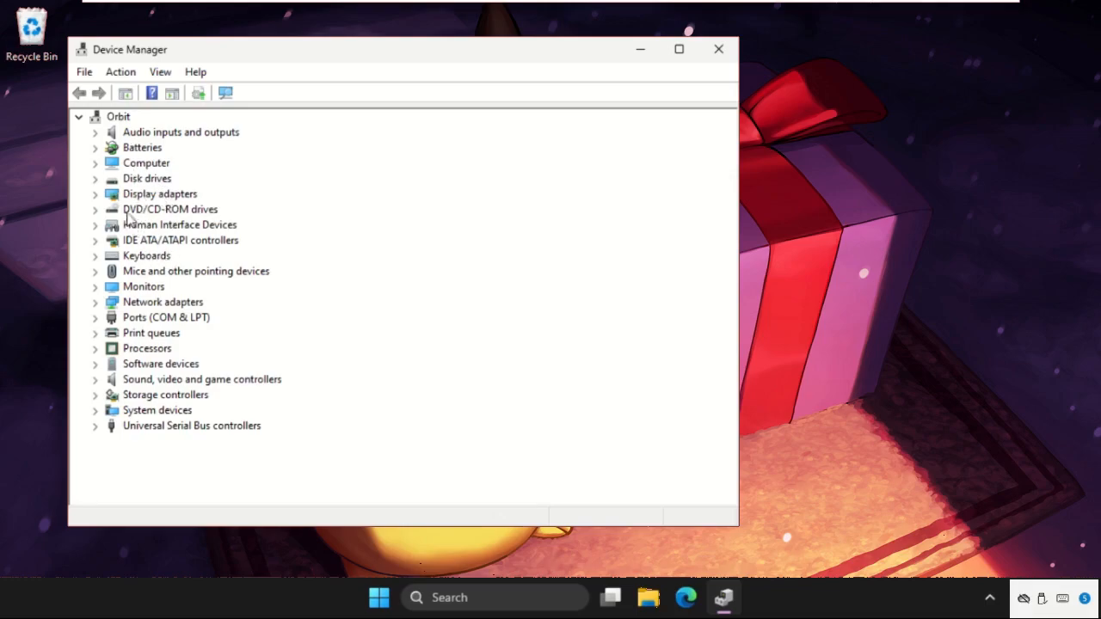
{"action": "mouse_move", "coordinate": [141, 186]}
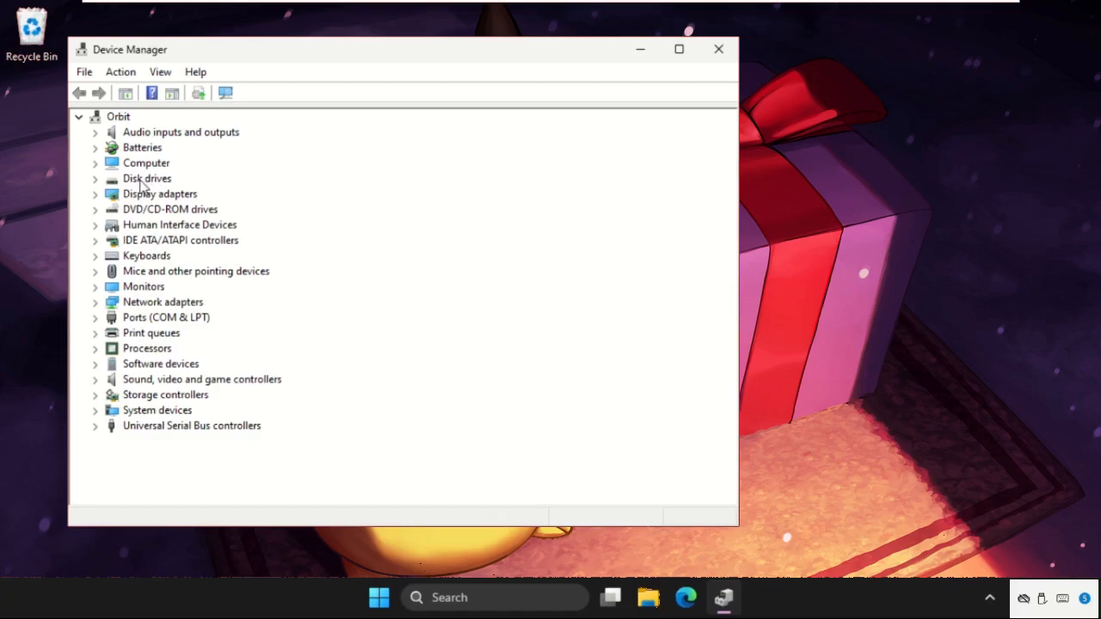
{"action": "mouse_move", "coordinate": [165, 244]}
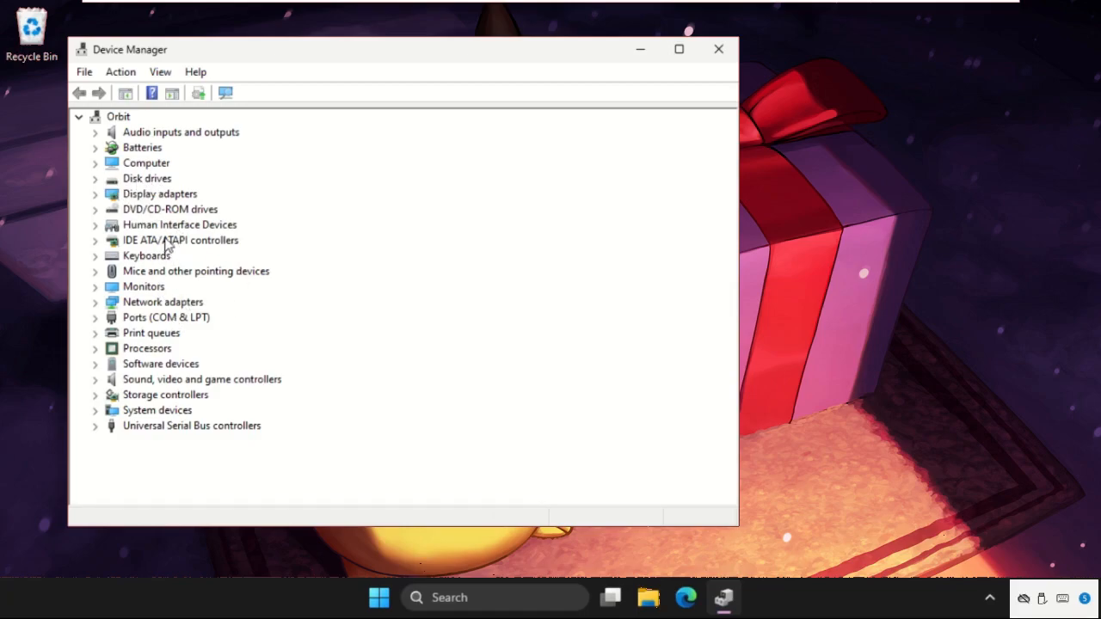
{"action": "mouse_move", "coordinate": [137, 176]}
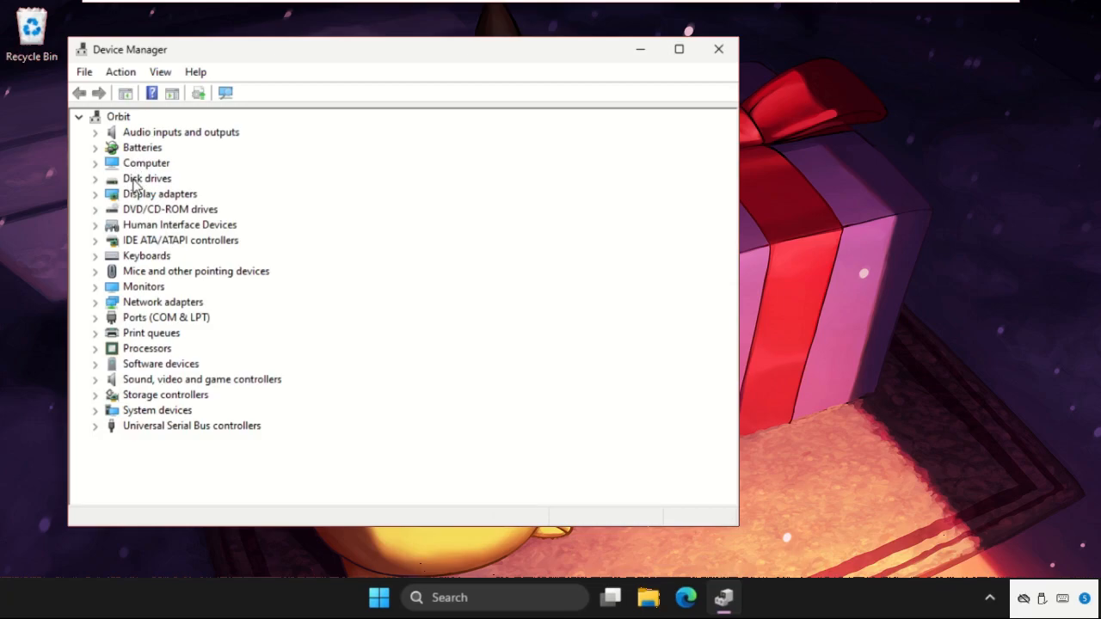
{"action": "left_click", "coordinate": [146, 177]}
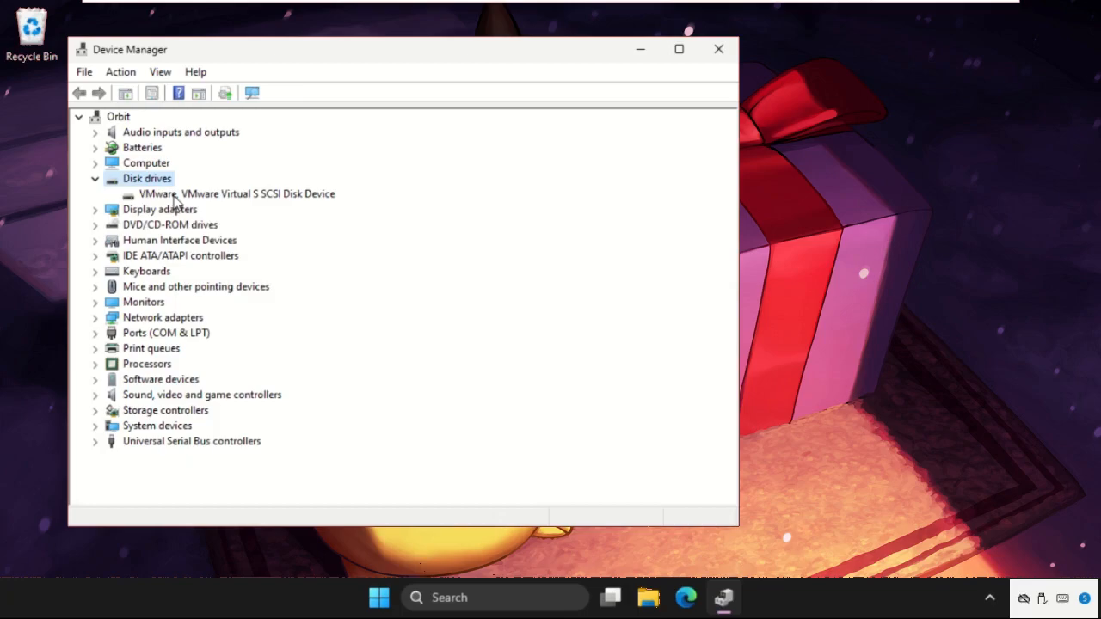
Update the VMware virtual disk driver via automatic search, confirming the best driver is installed
{"action": "right_click", "coordinate": [237, 193]}
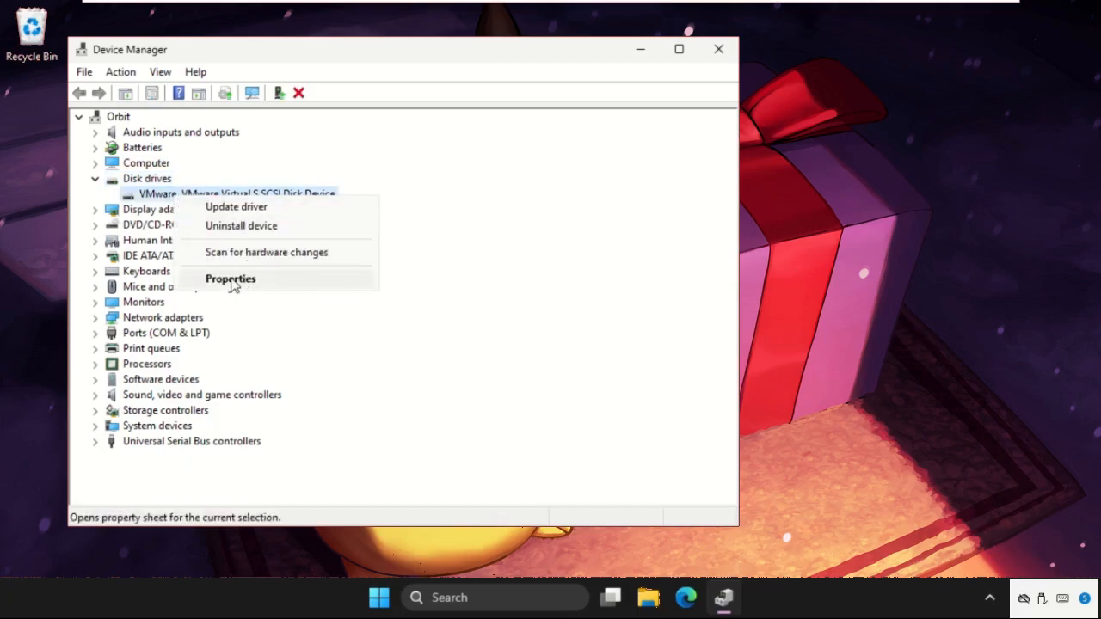
{"action": "left_click", "coordinate": [230, 279]}
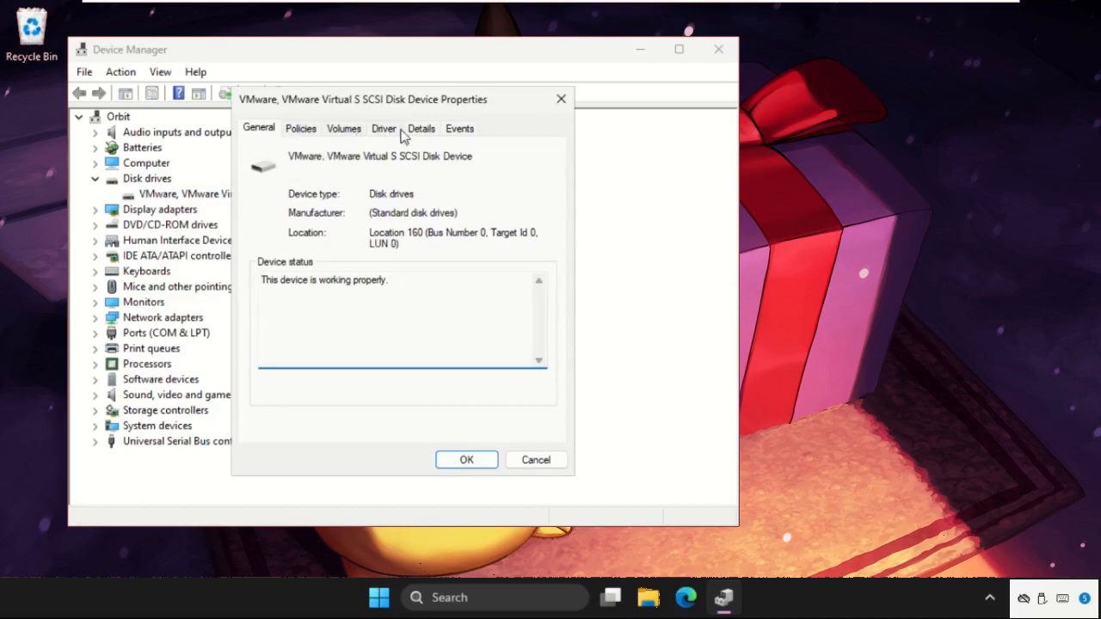
{"action": "left_click", "coordinate": [384, 127]}
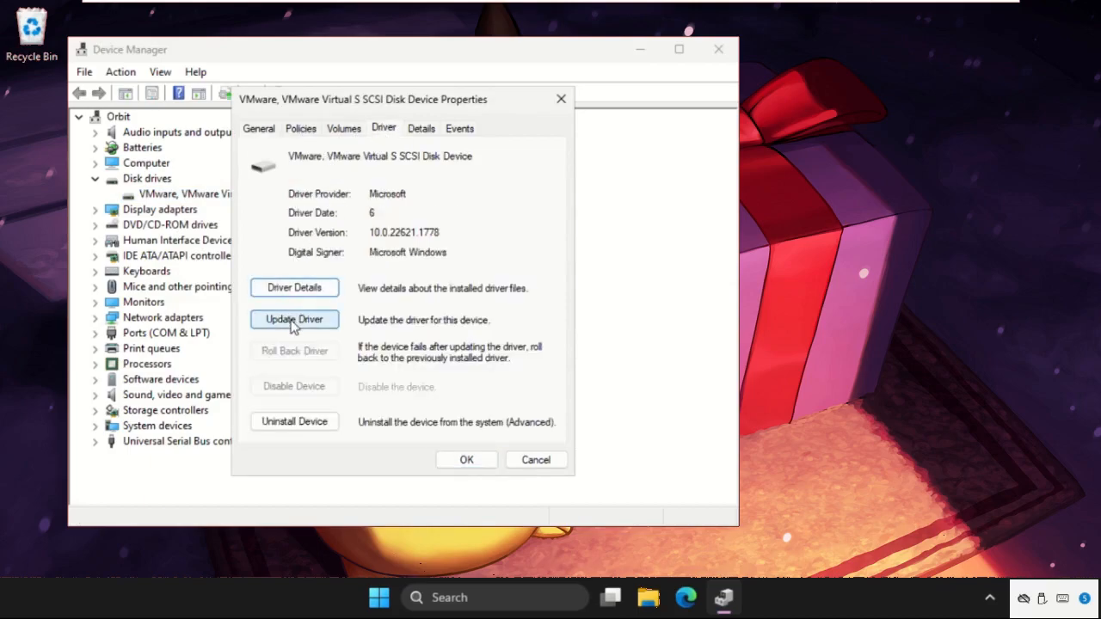
{"action": "left_click", "coordinate": [294, 318]}
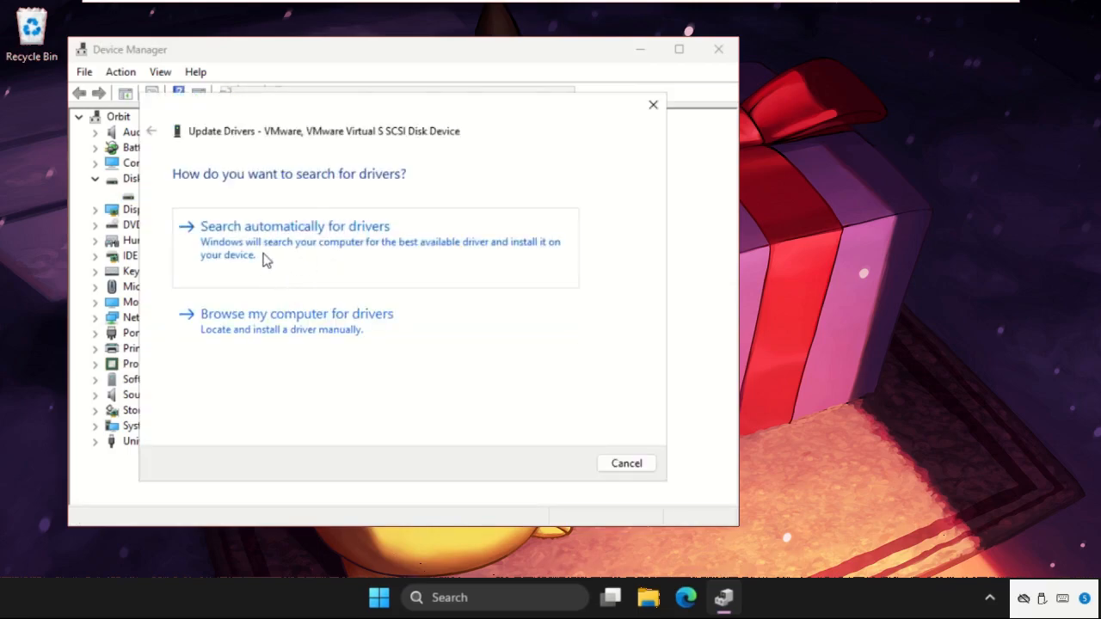
{"action": "left_click", "coordinate": [294, 226]}
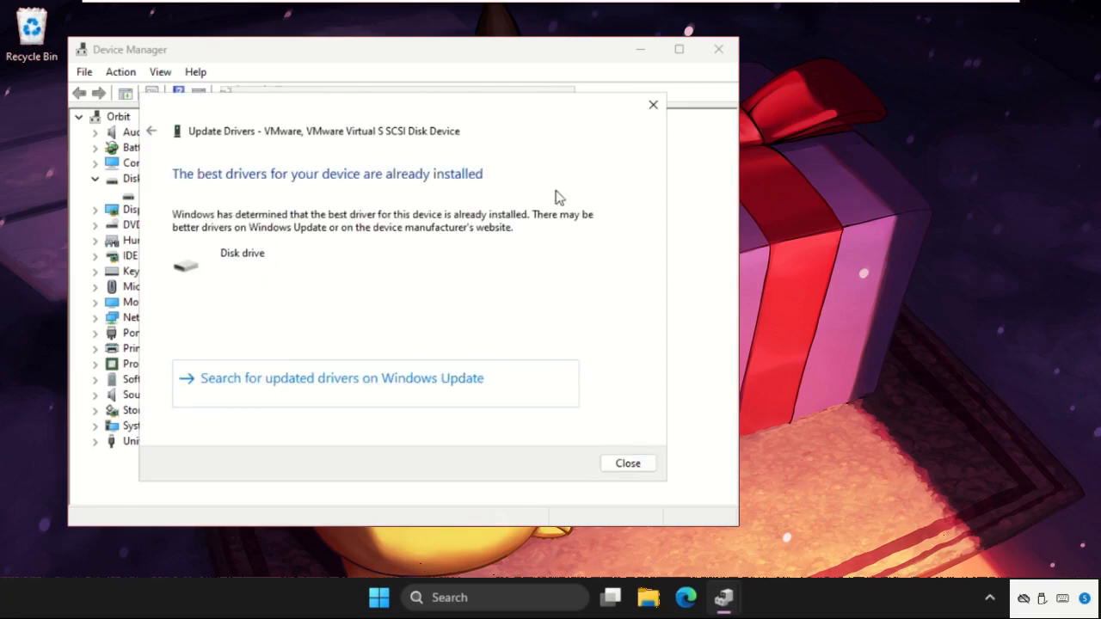
{"action": "left_click", "coordinate": [627, 463]}
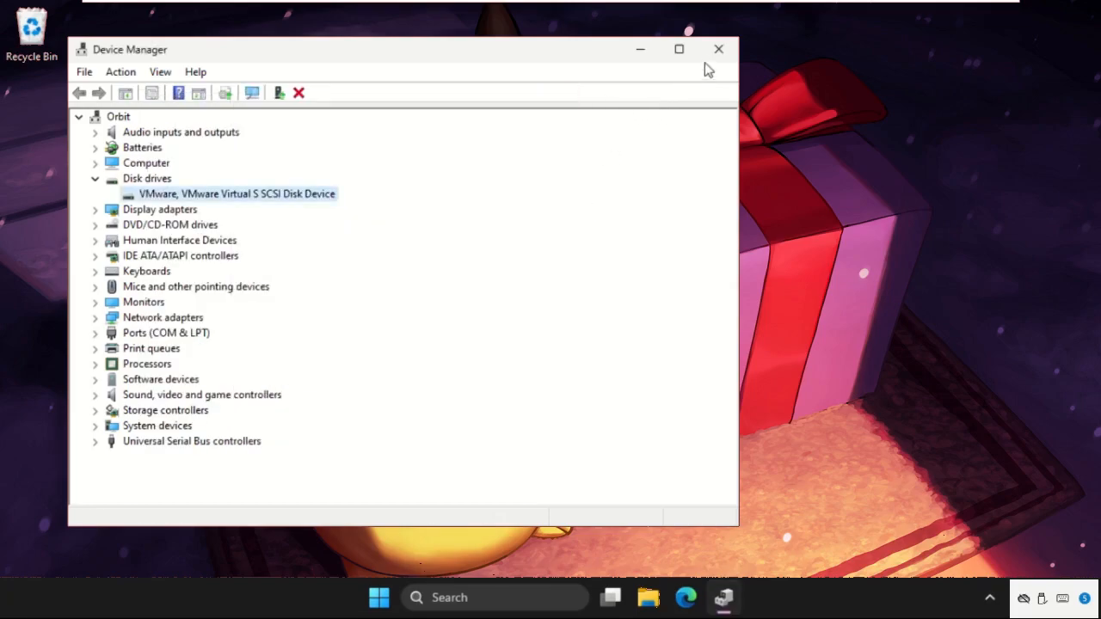
Close Device Manager
{"action": "left_click", "coordinate": [379, 597]}
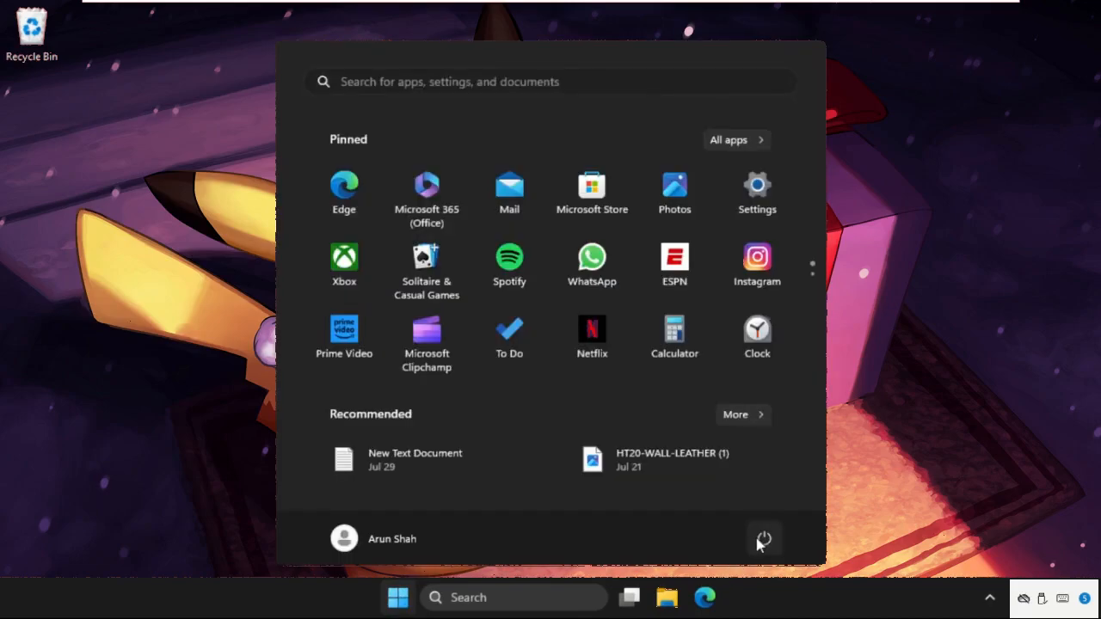
Show the Start menu power options to reach Restart
{"action": "left_click", "coordinate": [763, 539]}
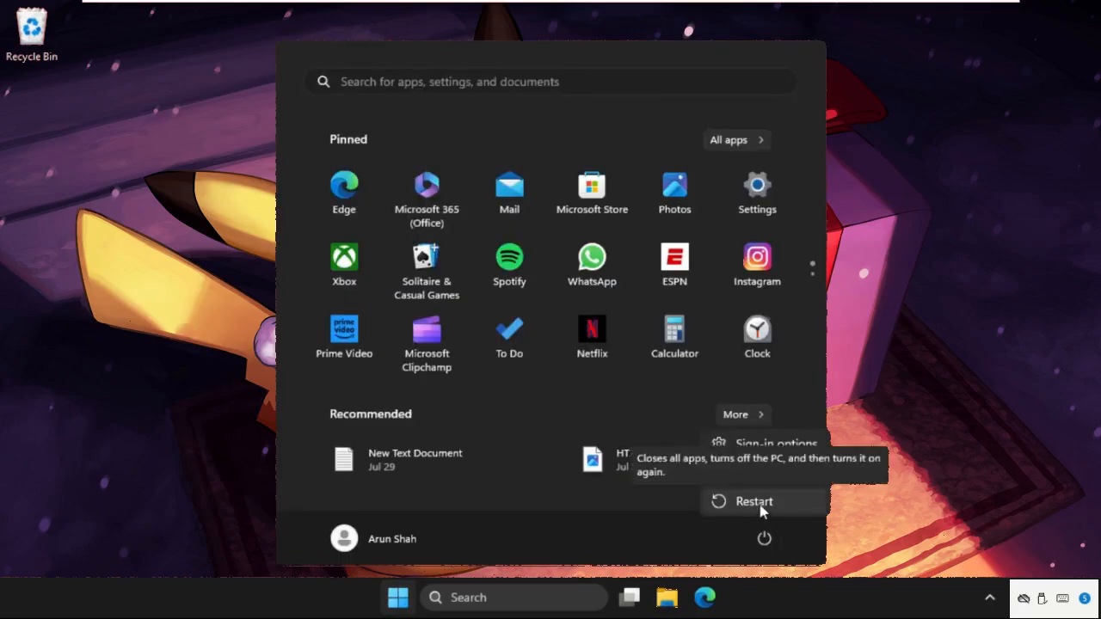
{"action": "mouse_move", "coordinate": [761, 509]}
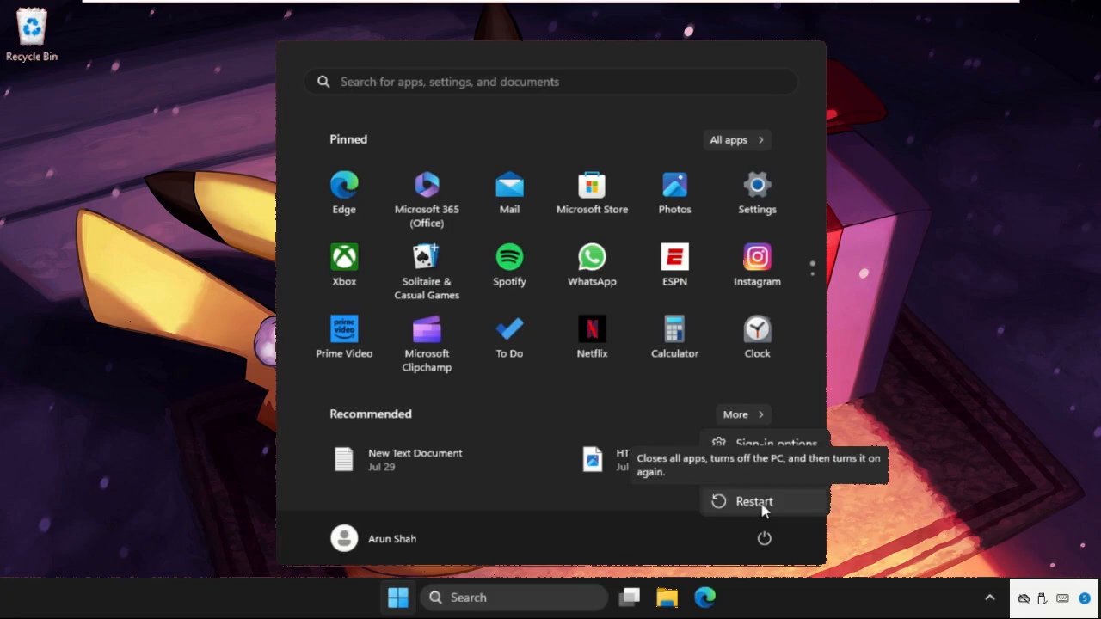